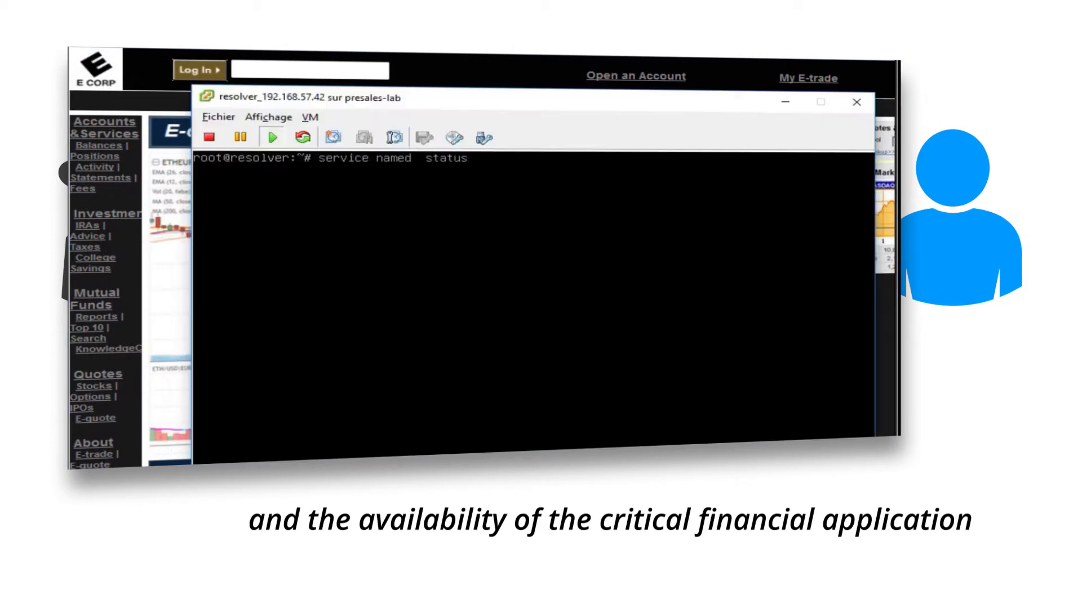
- Run 'service named status' to see whether the named DNS service is active
key("Enter")
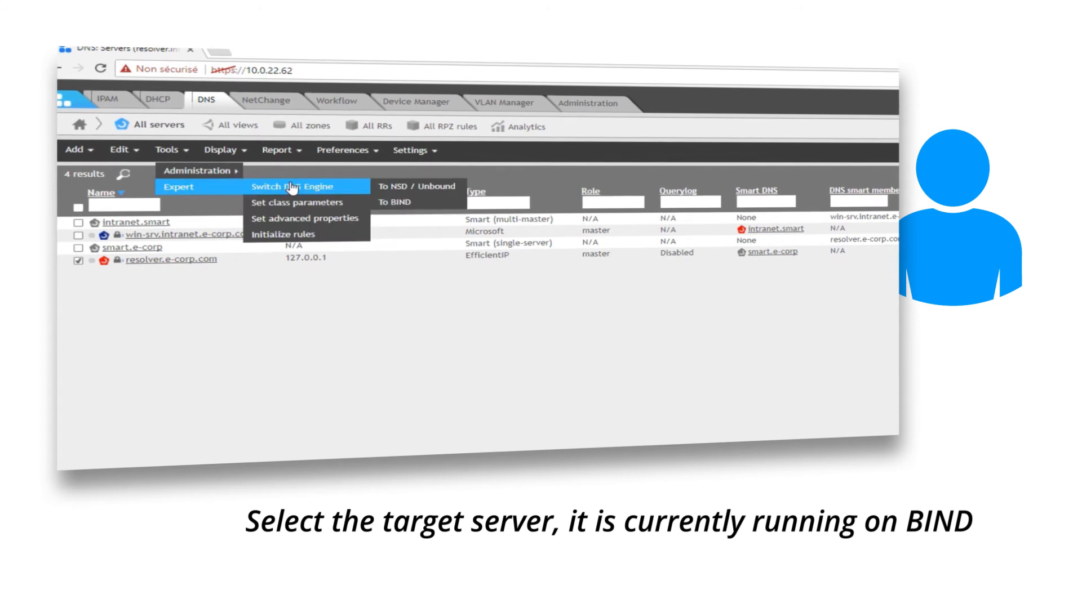
mouse_move(415, 194)
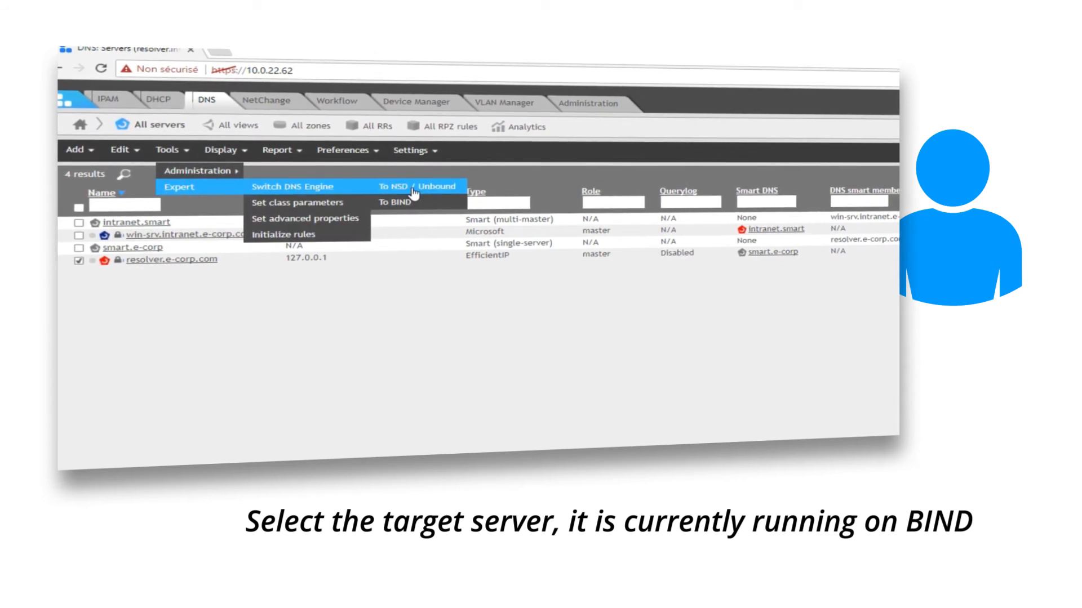
- Switch resolver.e-corp.com to the NSD / Unbound engine and confirm the change
left_click(411, 186)
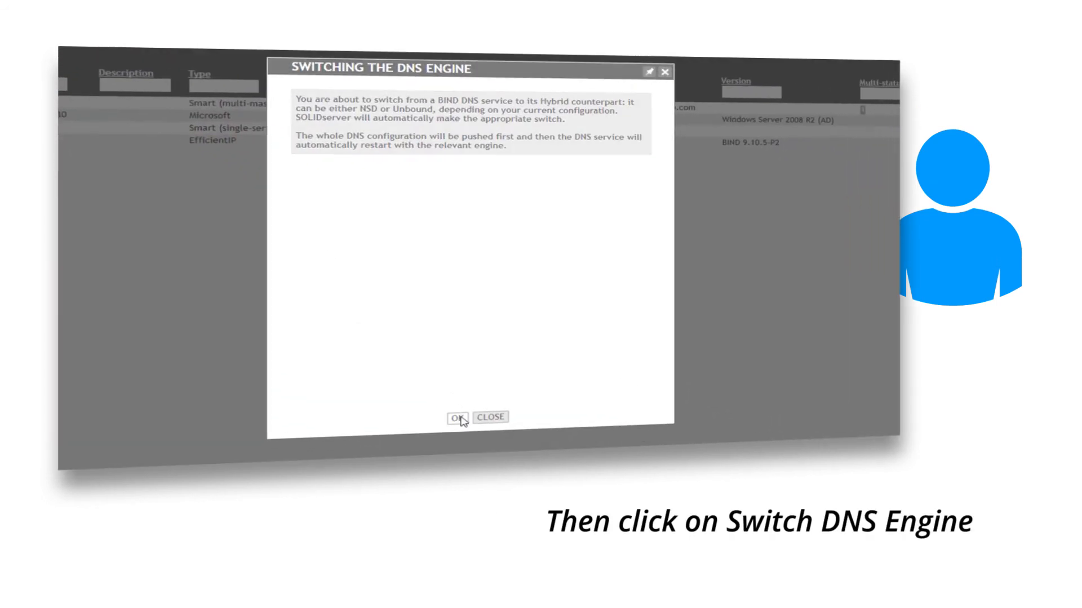
left_click(455, 417)
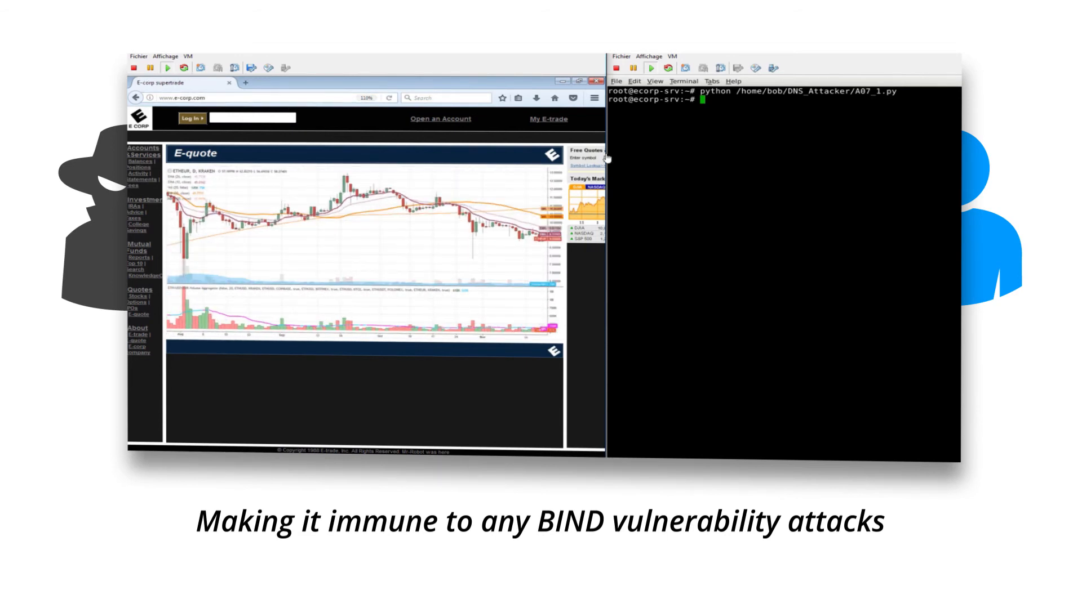
- Launch 'python /home/bob/DNS_Attacker/A07_1.py' again from the attacker terminal
type("python /home/bob/DNS_Attacker/A07_1.py")
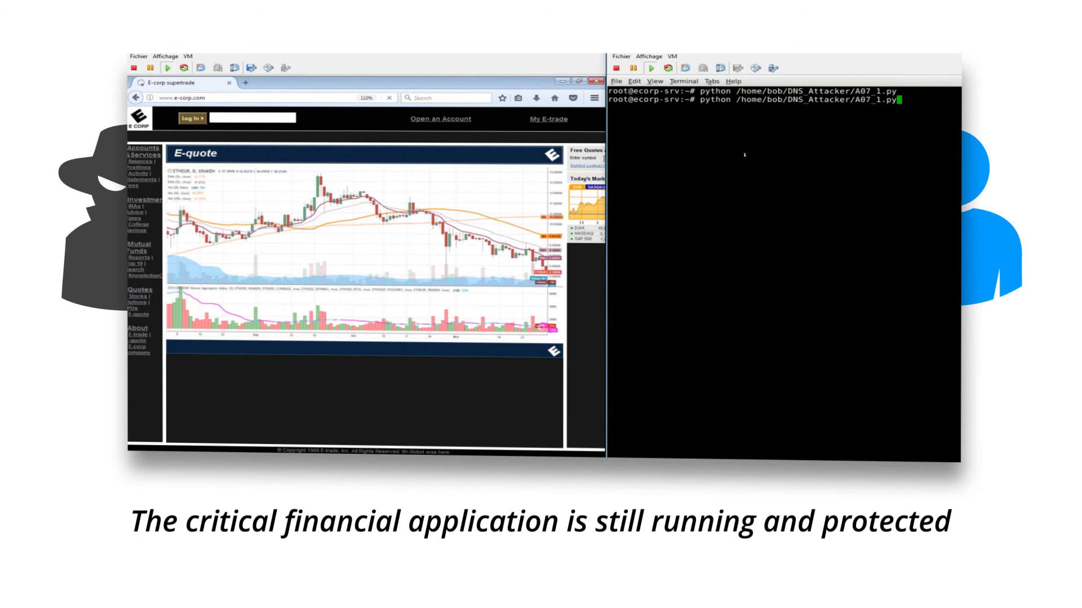